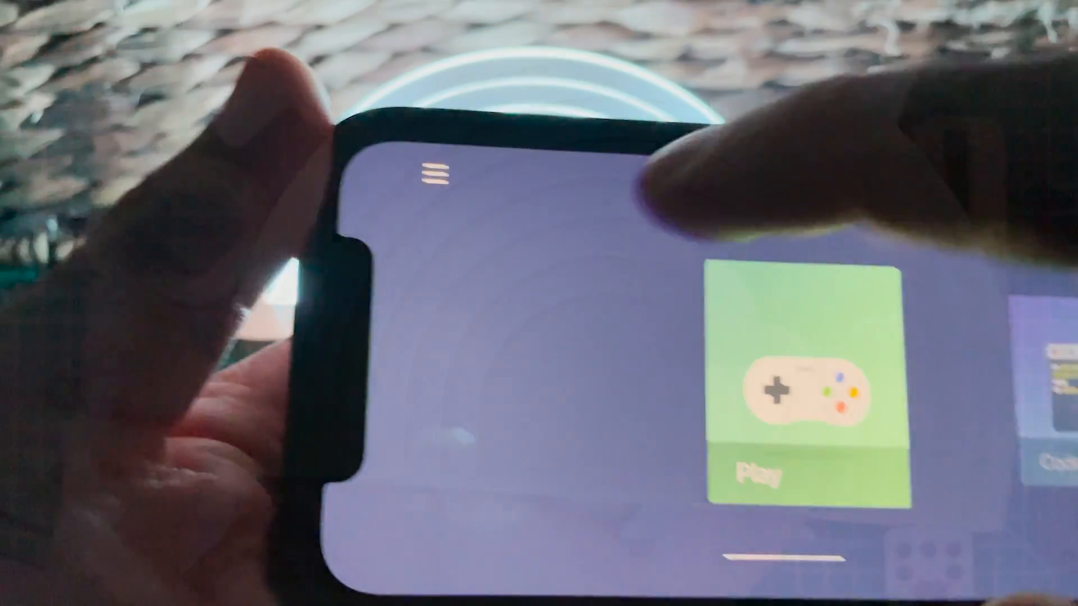
Step: Open the Nightlight controls from the Play card on the xLight home screen
{"action": "left_click", "coordinate": [434, 175]}
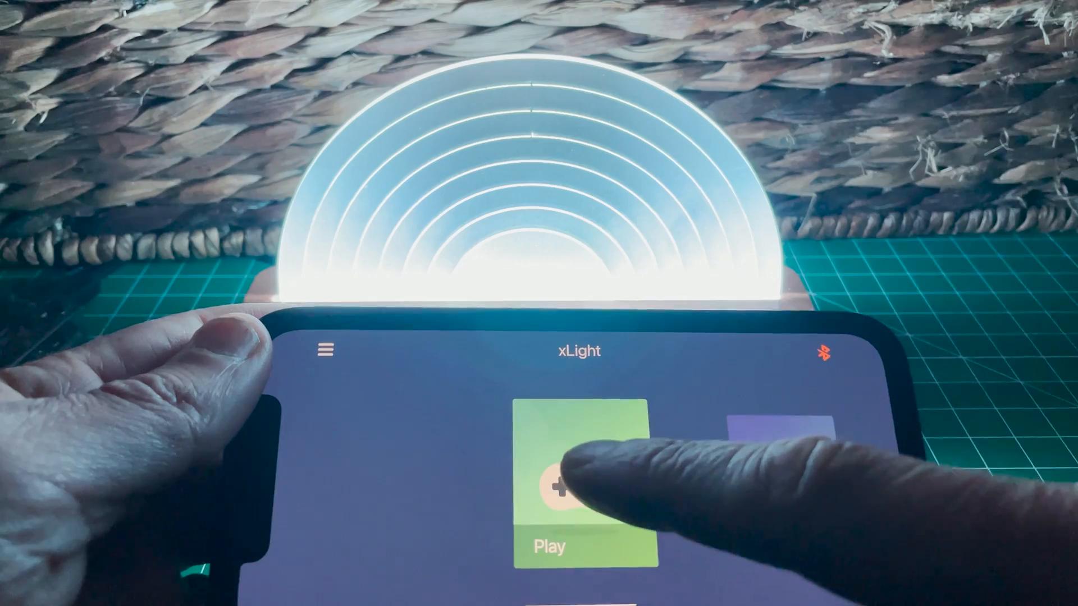
{"action": "left_click", "coordinate": [557, 488]}
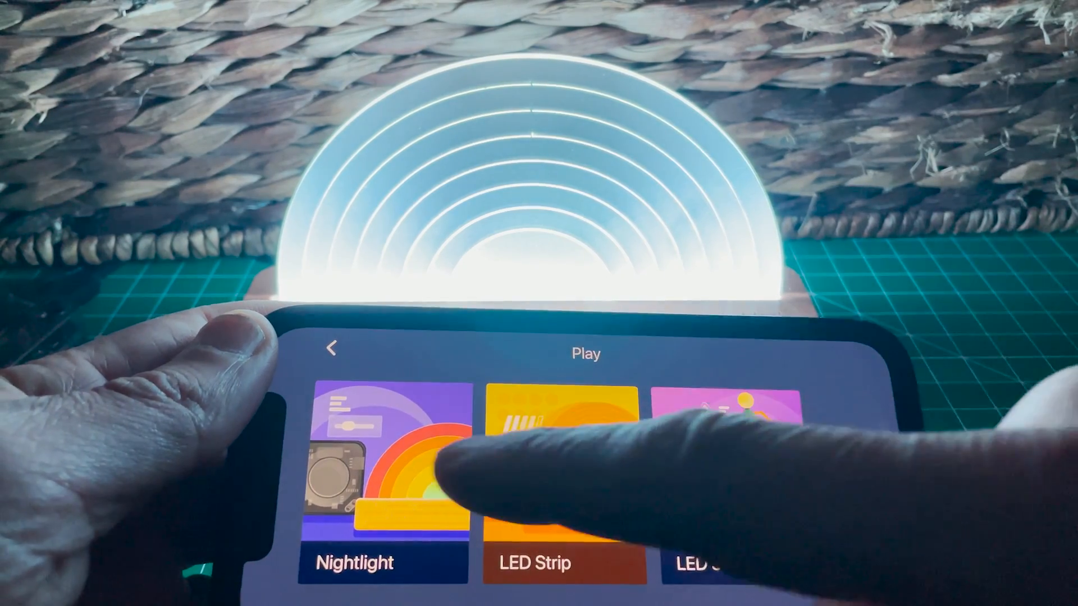
{"action": "left_click", "coordinate": [382, 482]}
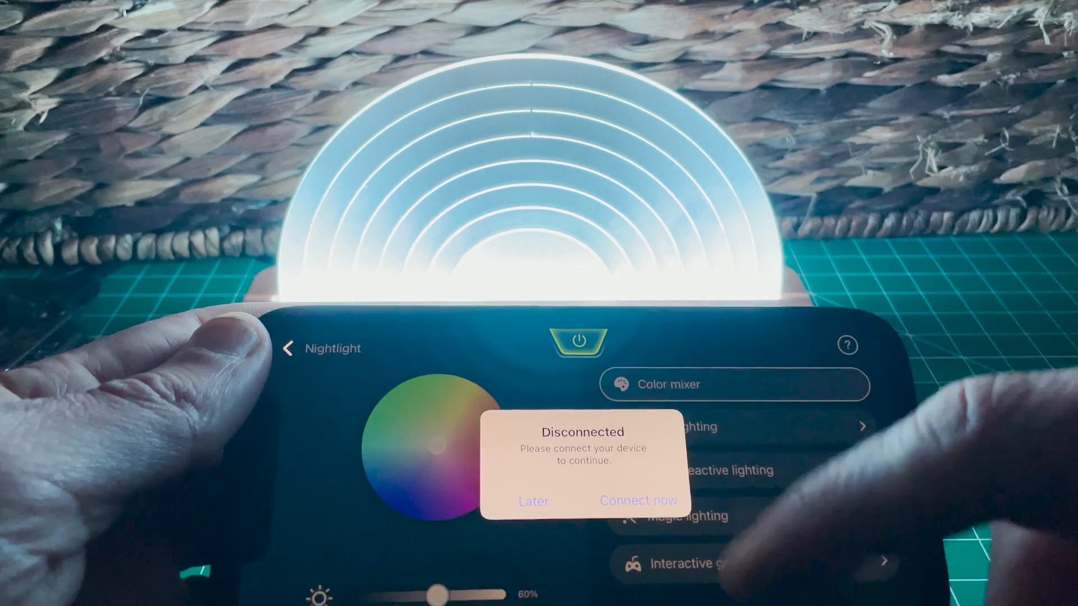
Step: Dismiss the Disconnected prompt and set the nightlight to the Static rainbow mood effect
{"action": "left_click", "coordinate": [638, 501]}
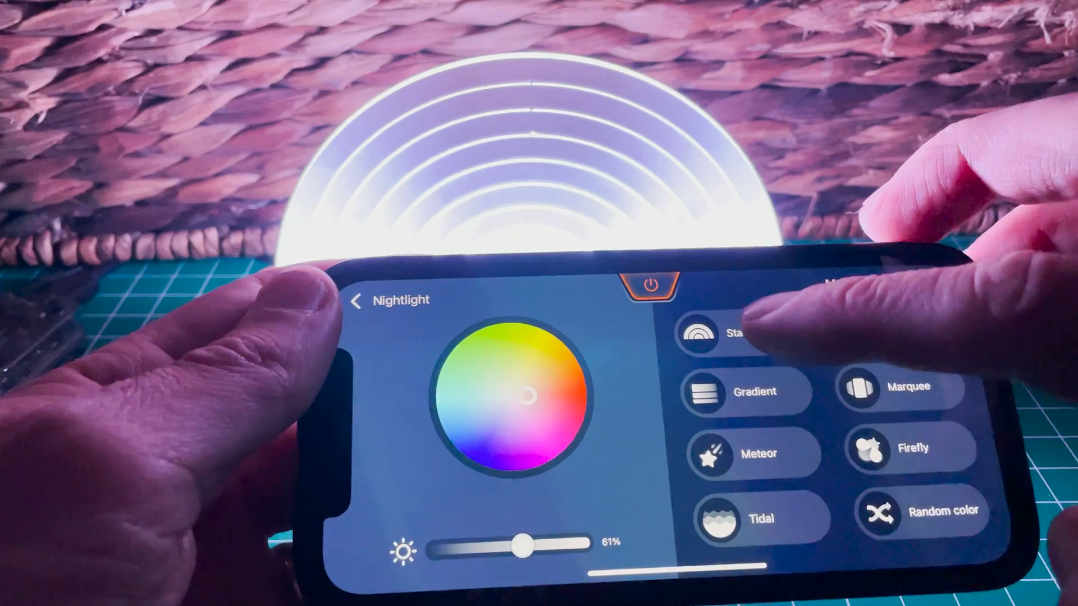
{"action": "left_click", "coordinate": [712, 335]}
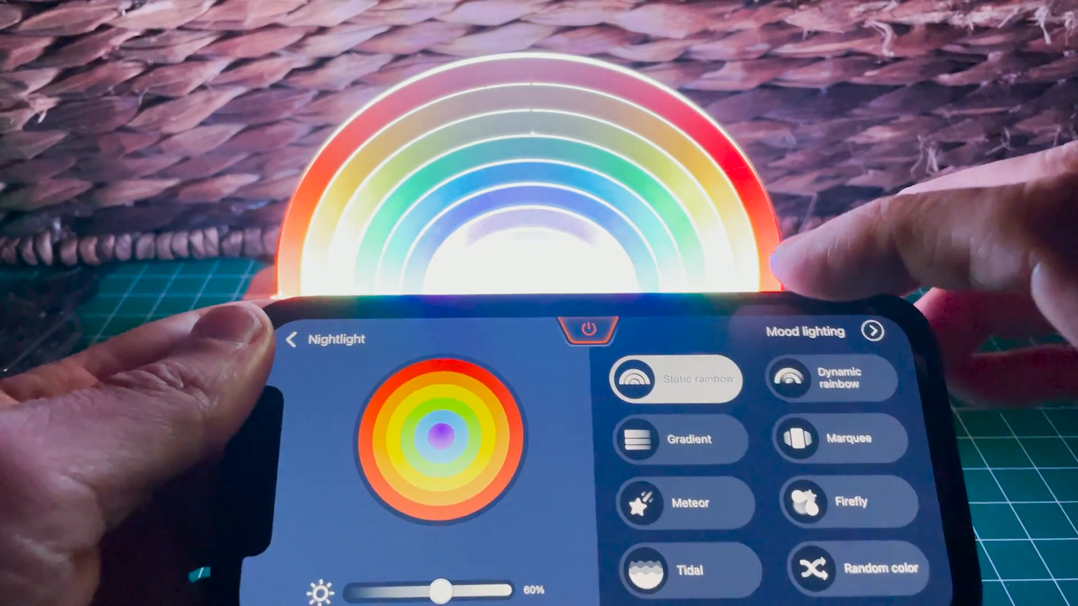
{"action": "left_click", "coordinate": [831, 377]}
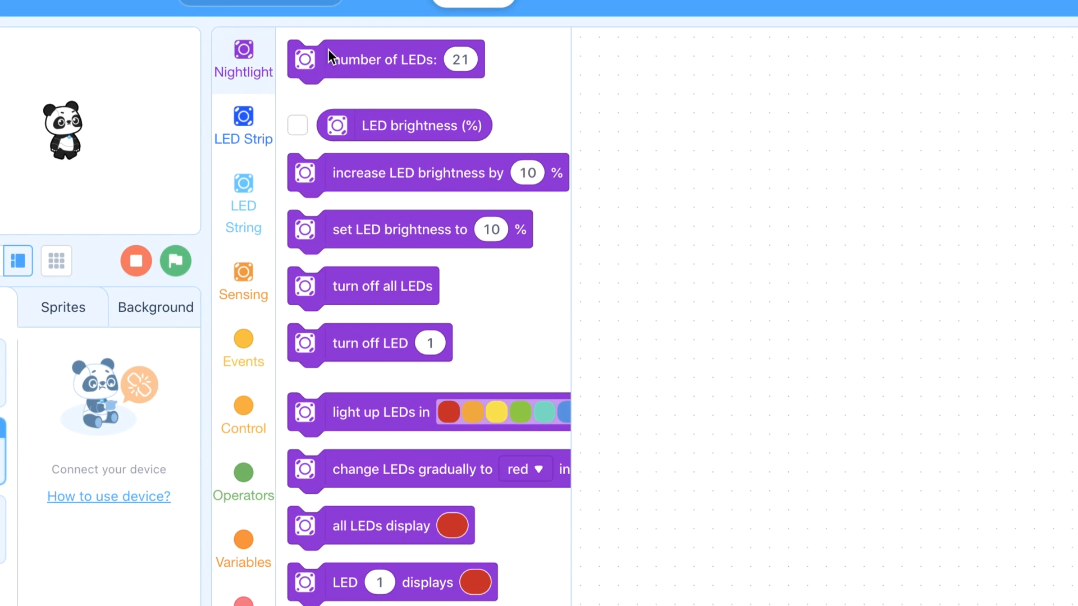
{"action": "mouse_move", "coordinate": [457, 162]}
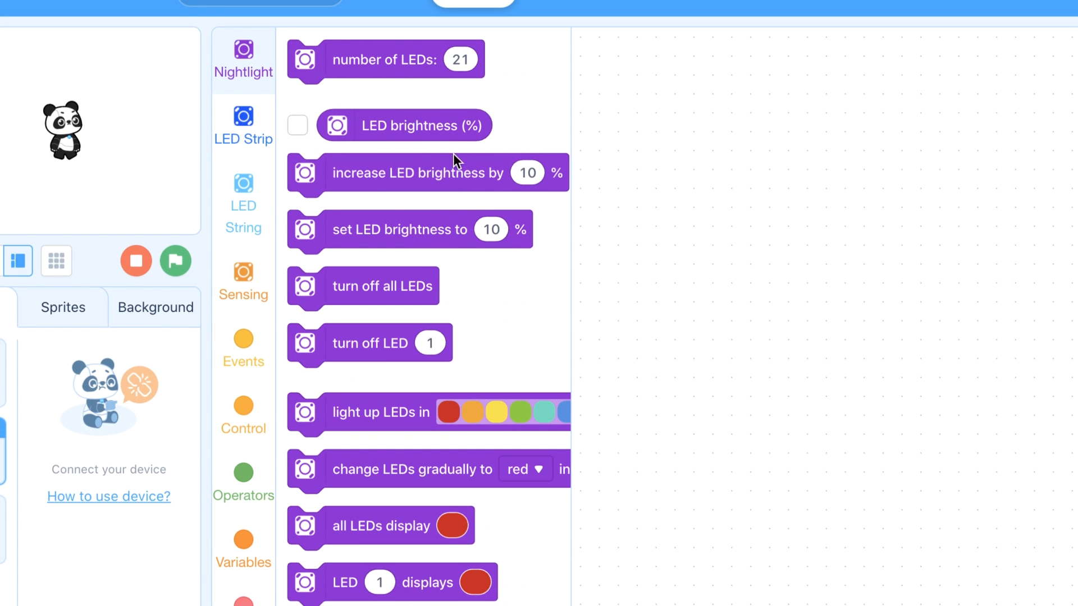
{"action": "mouse_move", "coordinate": [381, 175]}
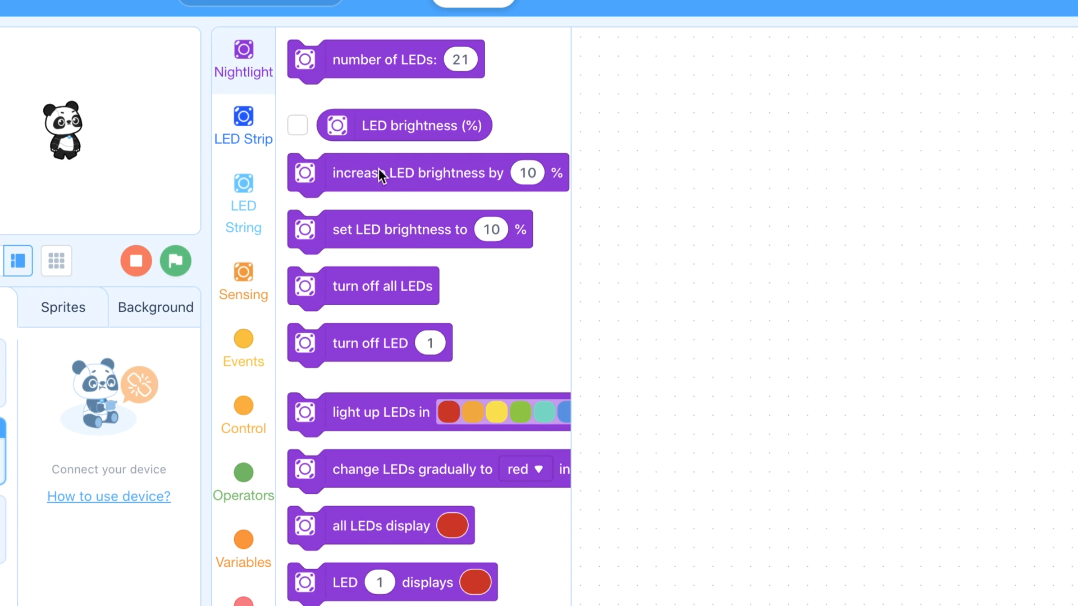
{"action": "mouse_move", "coordinate": [364, 74]}
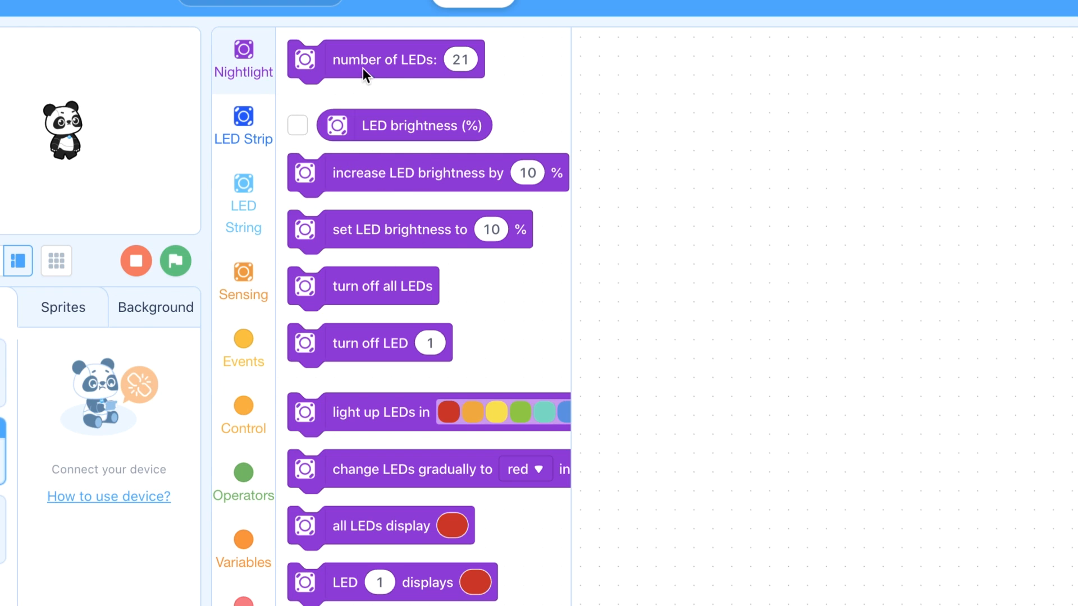
{"action": "mouse_move", "coordinate": [391, 192]}
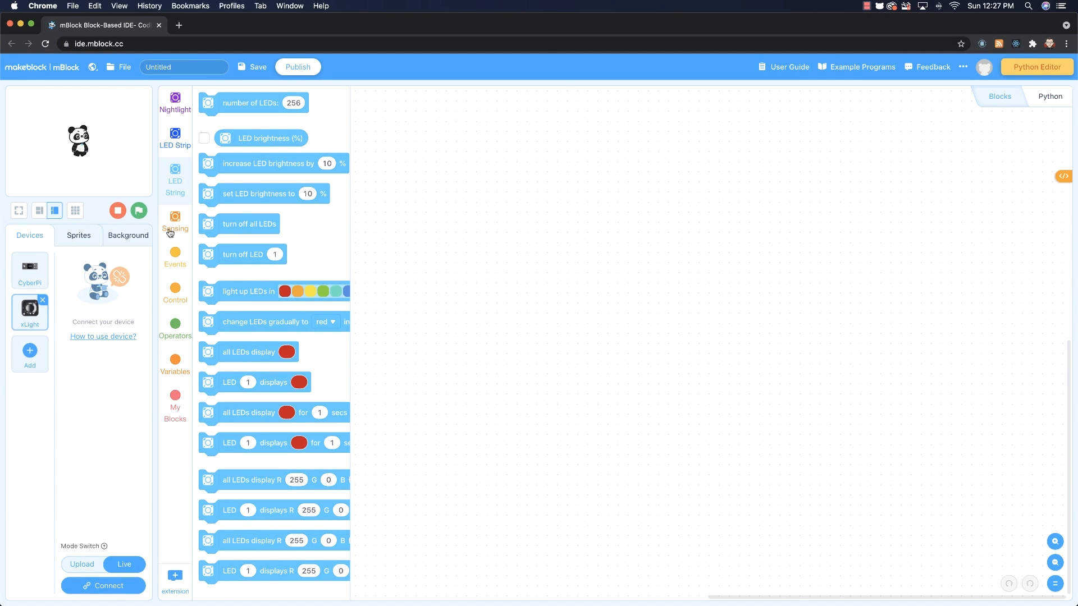
Step: Show the xLight Sensing blocks: button, loudness, IR sensor, gesture and timer
{"action": "left_click", "coordinate": [175, 223]}
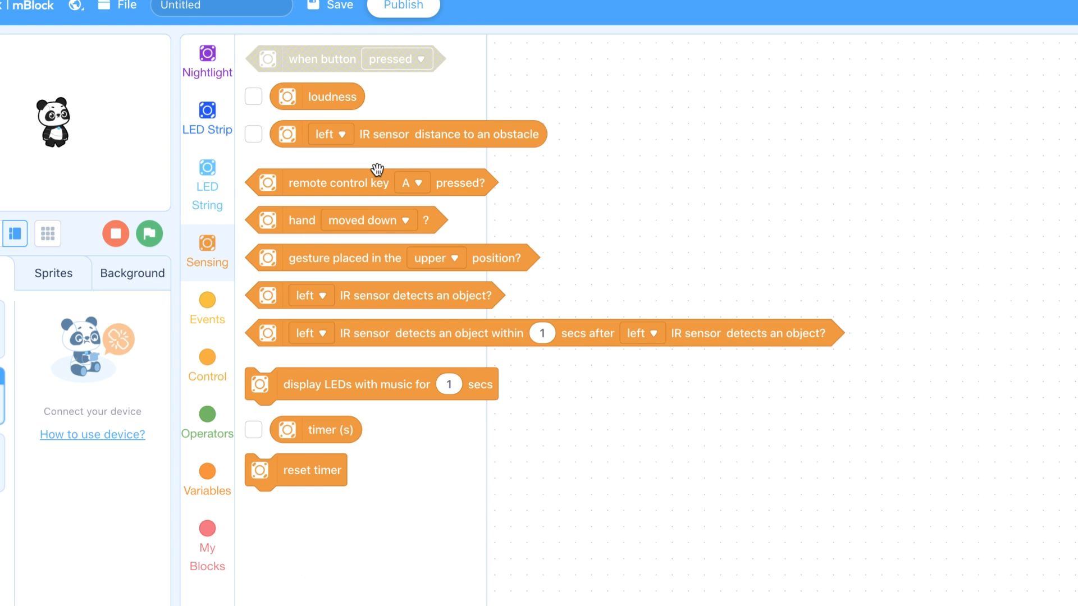
{"action": "mouse_move", "coordinate": [369, 204]}
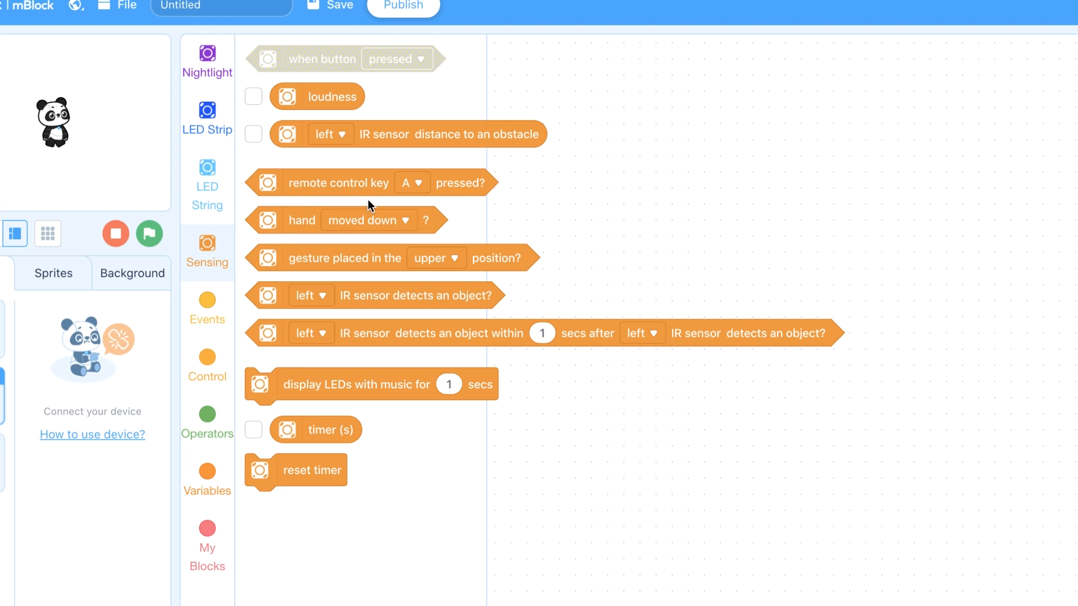
{"action": "mouse_move", "coordinate": [399, 315]}
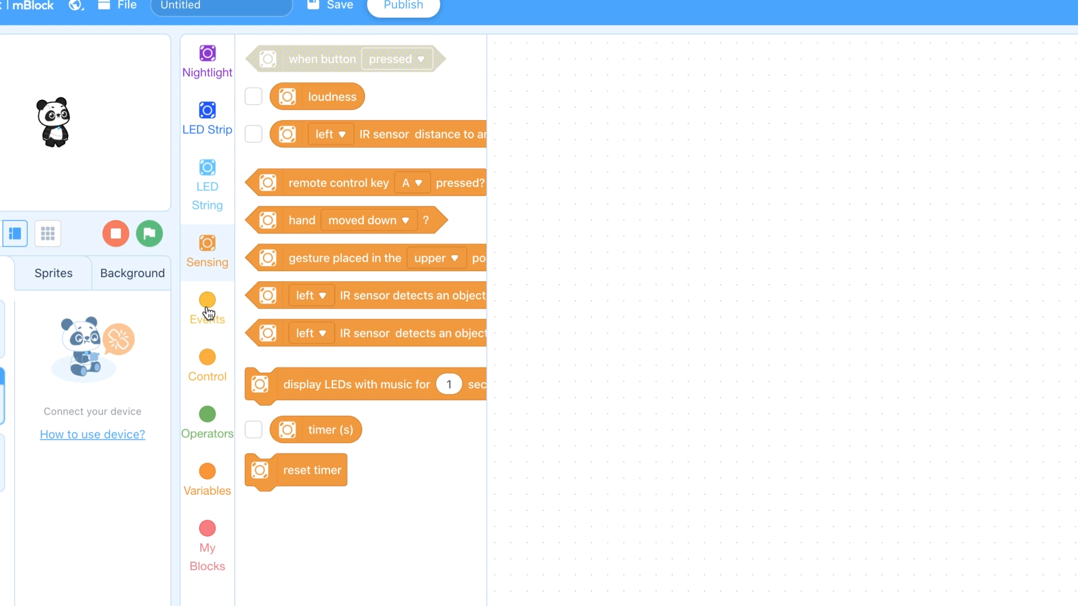
Step: Browse the Events, Control and Variables categories, returning to Events
{"action": "left_click", "coordinate": [207, 310]}
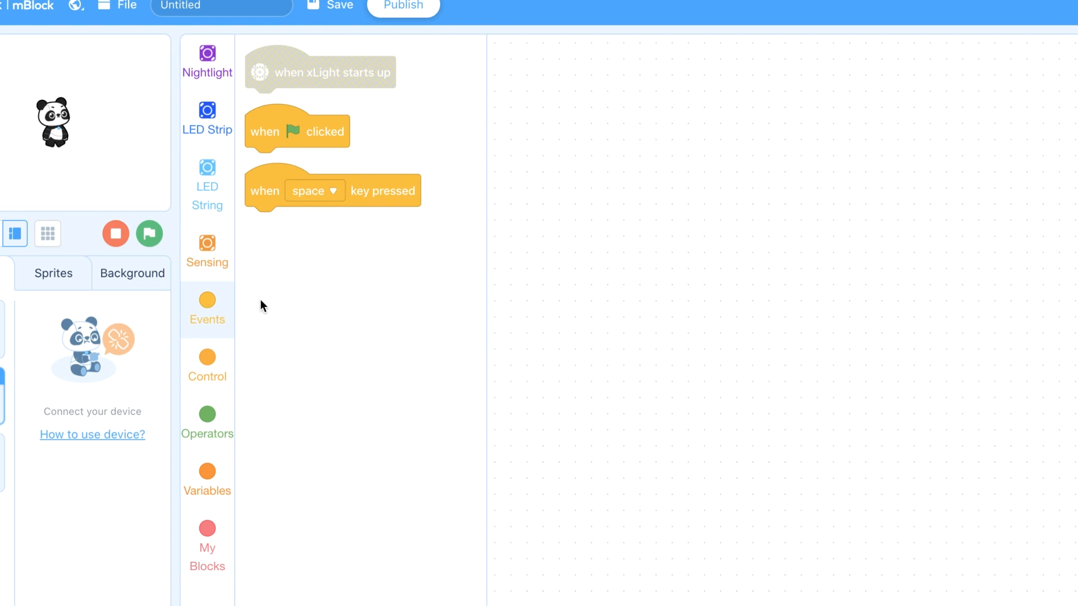
{"action": "left_click", "coordinate": [207, 363]}
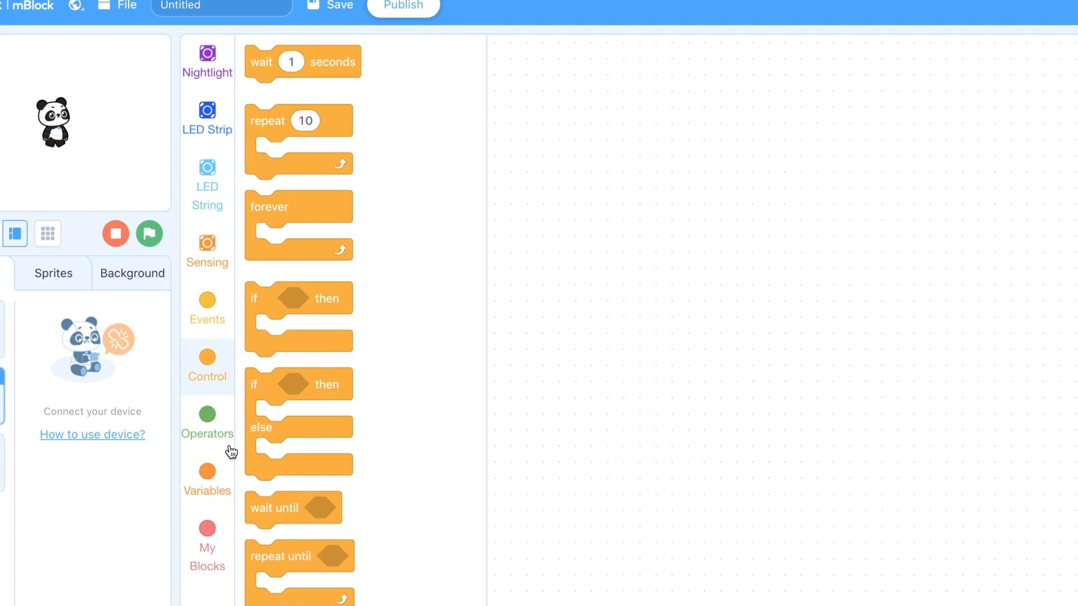
{"action": "left_click", "coordinate": [206, 424]}
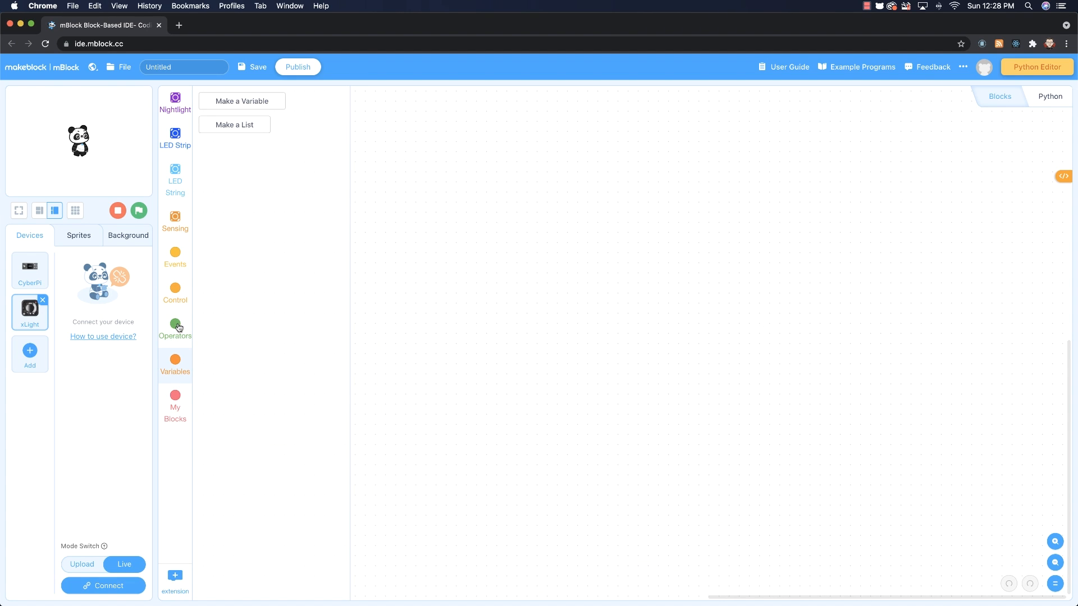
{"action": "left_click", "coordinate": [175, 256]}
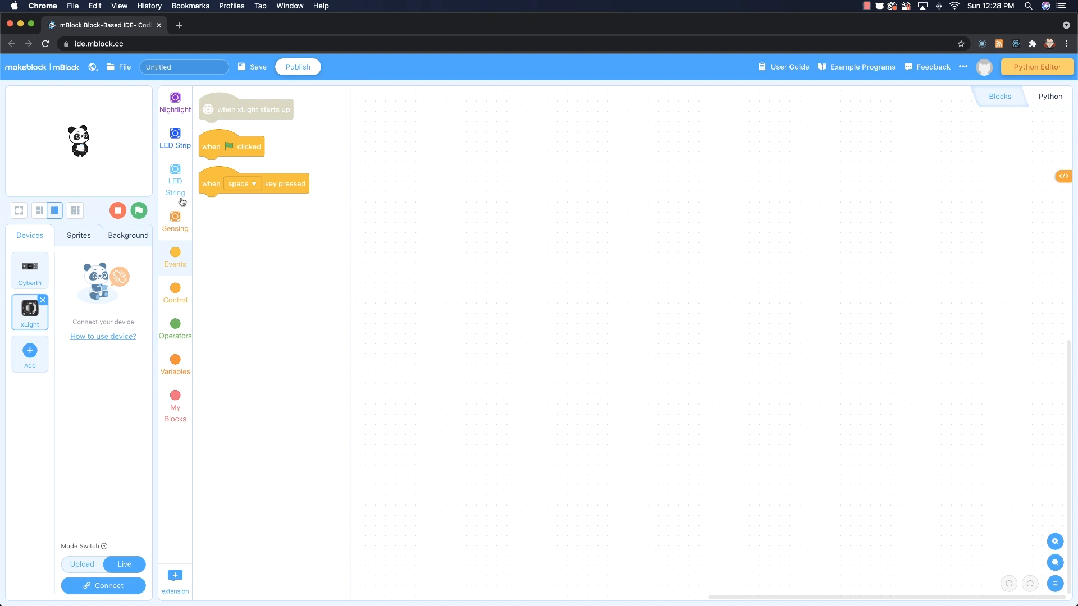